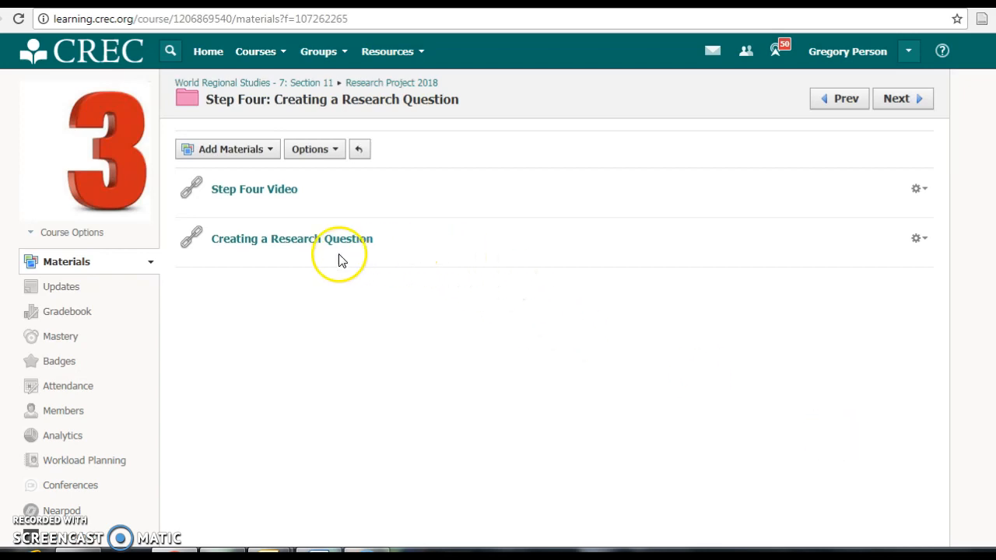
{"action": "mouse_move", "coordinate": [319, 245]}
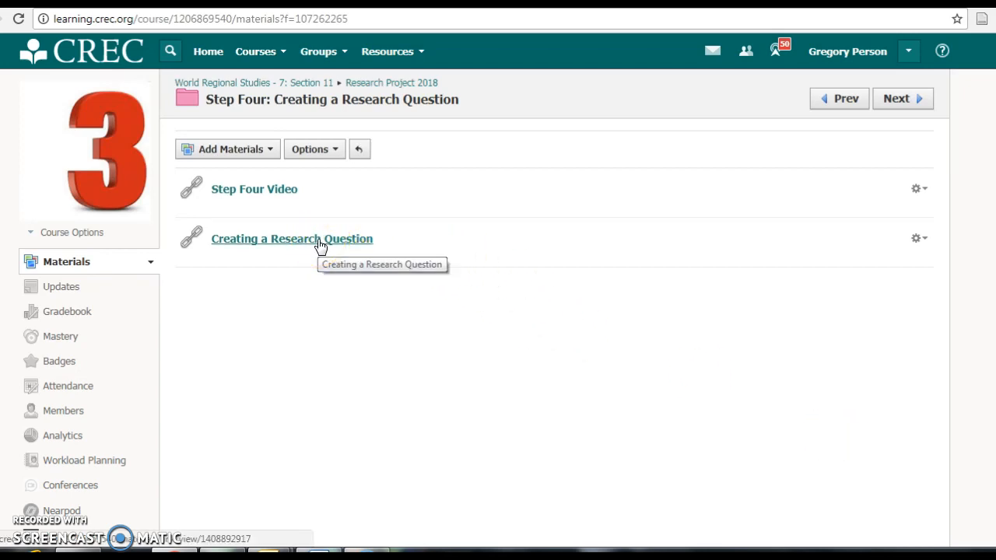
- Open the 'Creating a Research Question' material and pop it out as a full Google Doc
{"action": "left_click", "coordinate": [292, 239]}
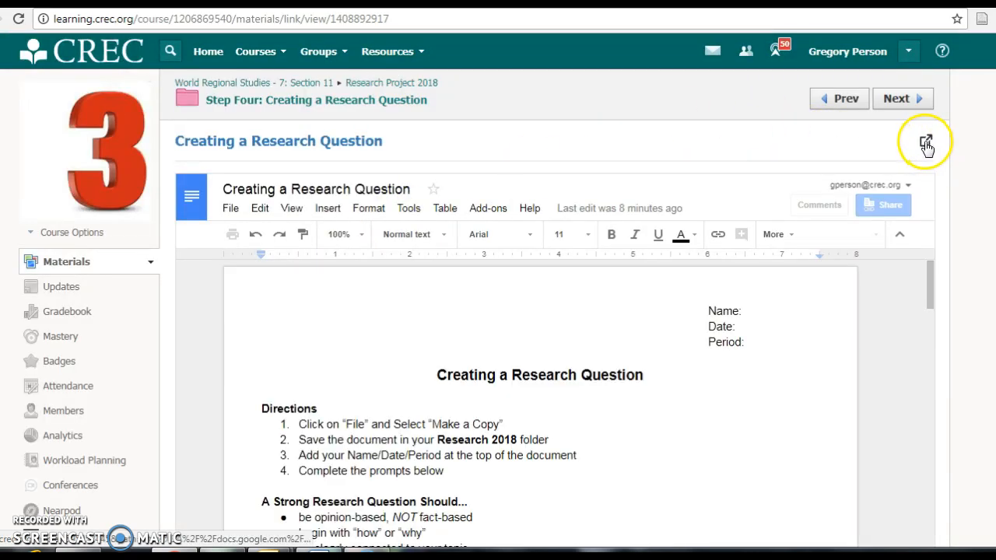
{"action": "left_click", "coordinate": [925, 141]}
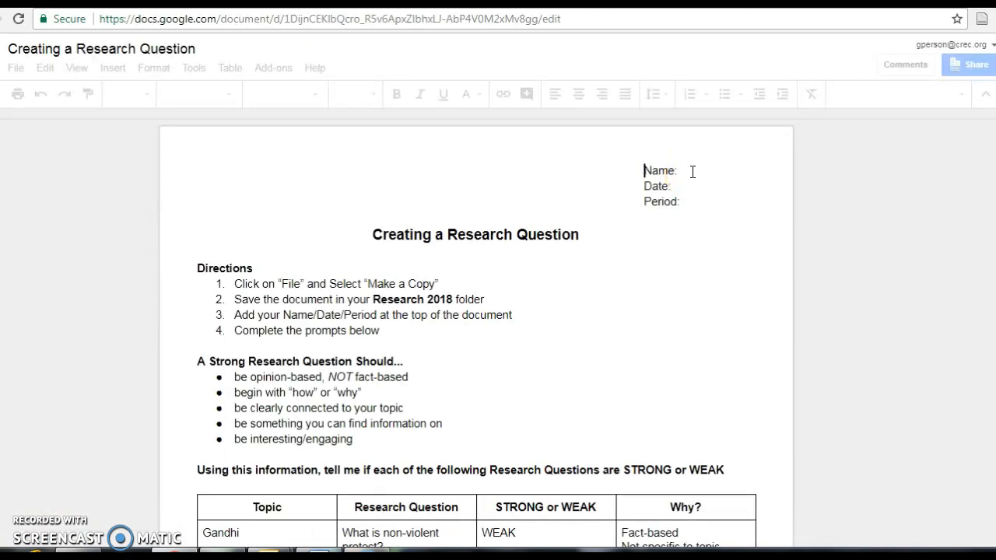
{"action": "left_click", "coordinate": [244, 273]}
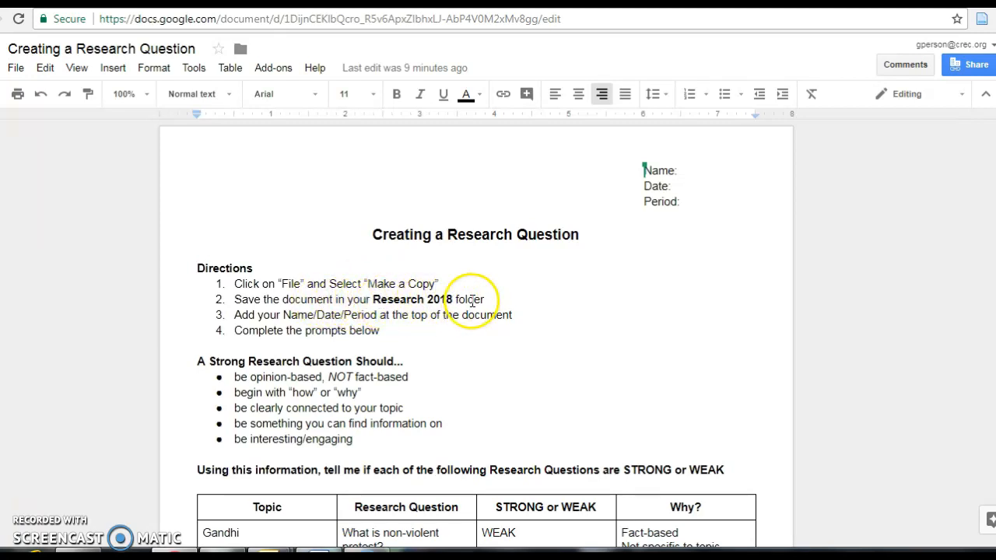
{"action": "mouse_move", "coordinate": [287, 268]}
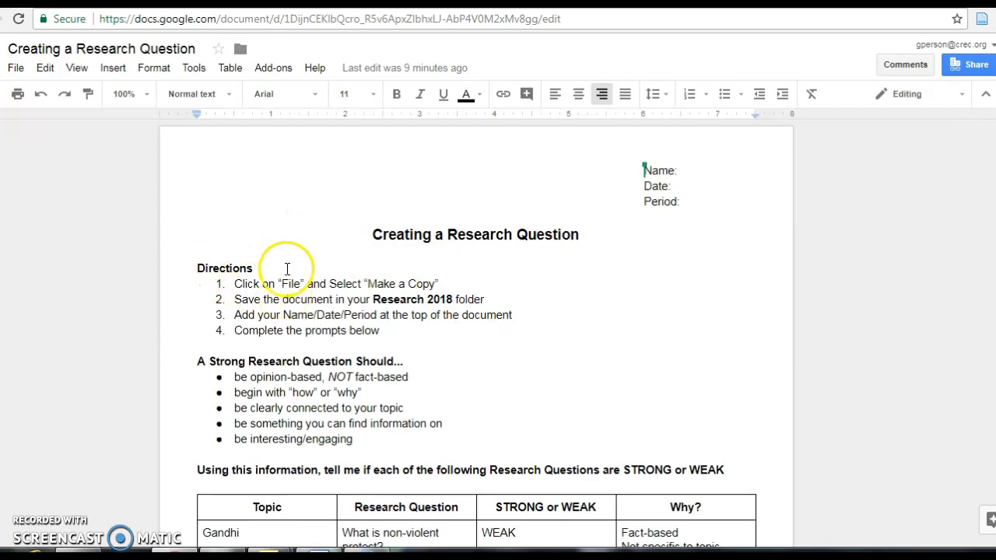
{"action": "mouse_move", "coordinate": [23, 70]}
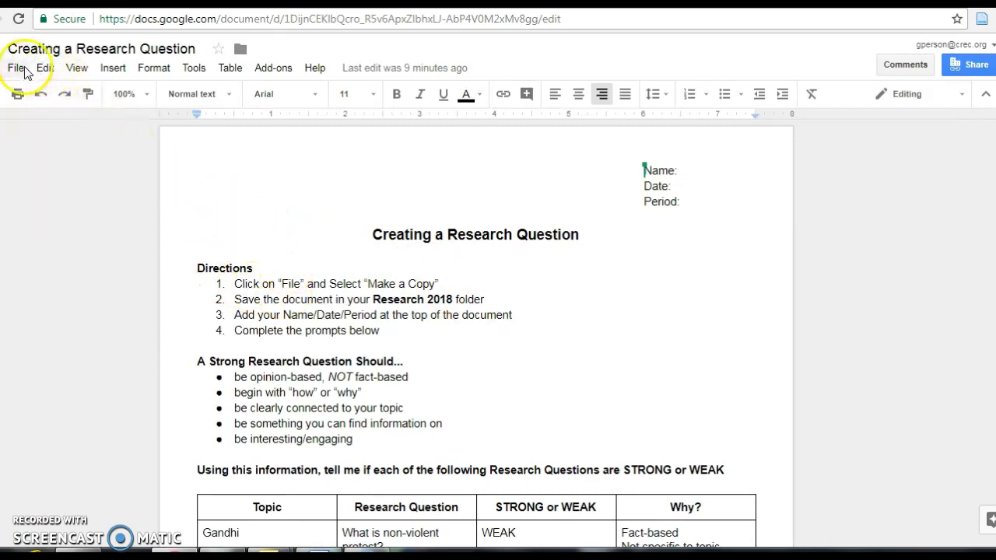
- Make a copy of the handout into the Research 2018 folder at the top of My Drive
{"action": "left_click", "coordinate": [15, 68]}
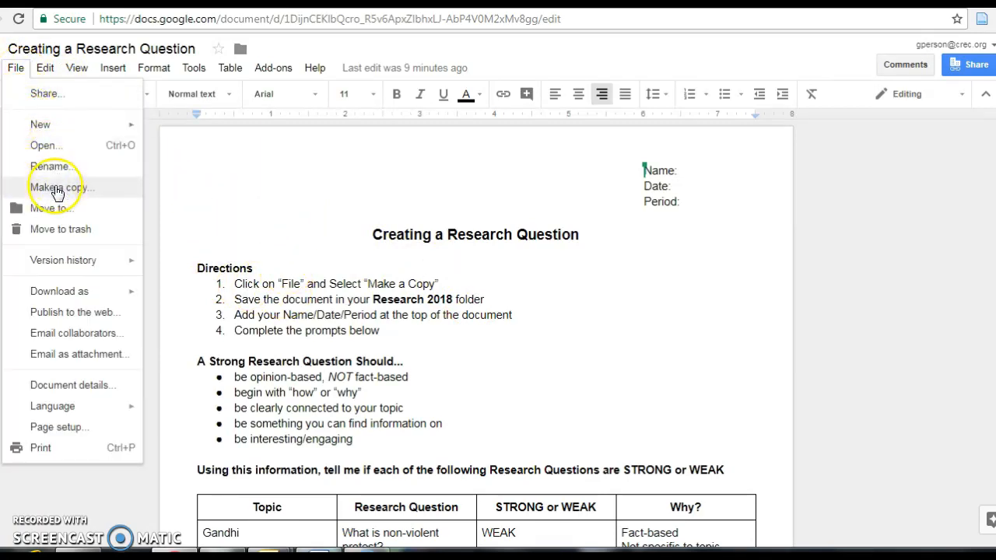
{"action": "left_click", "coordinate": [61, 187]}
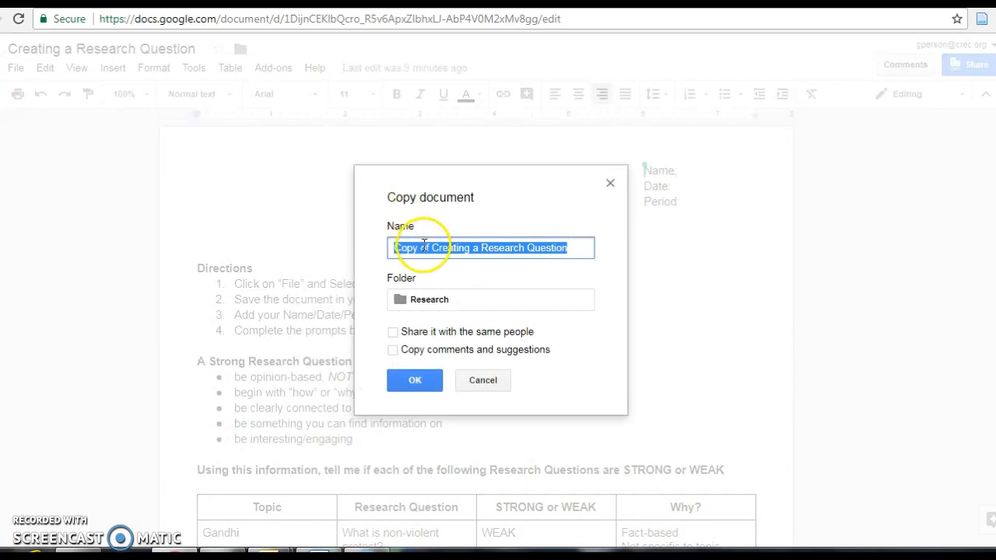
{"action": "mouse_move", "coordinate": [504, 238]}
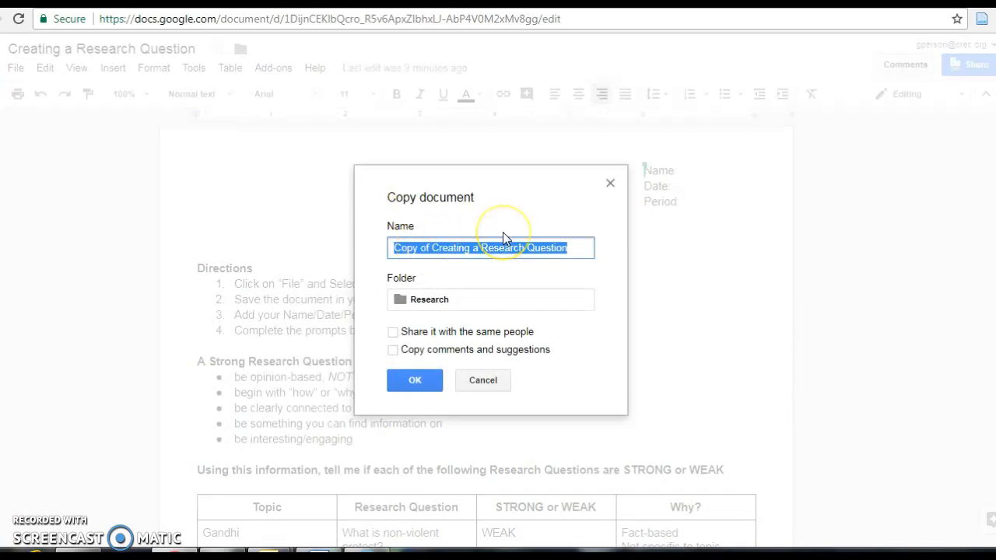
{"action": "mouse_move", "coordinate": [448, 294]}
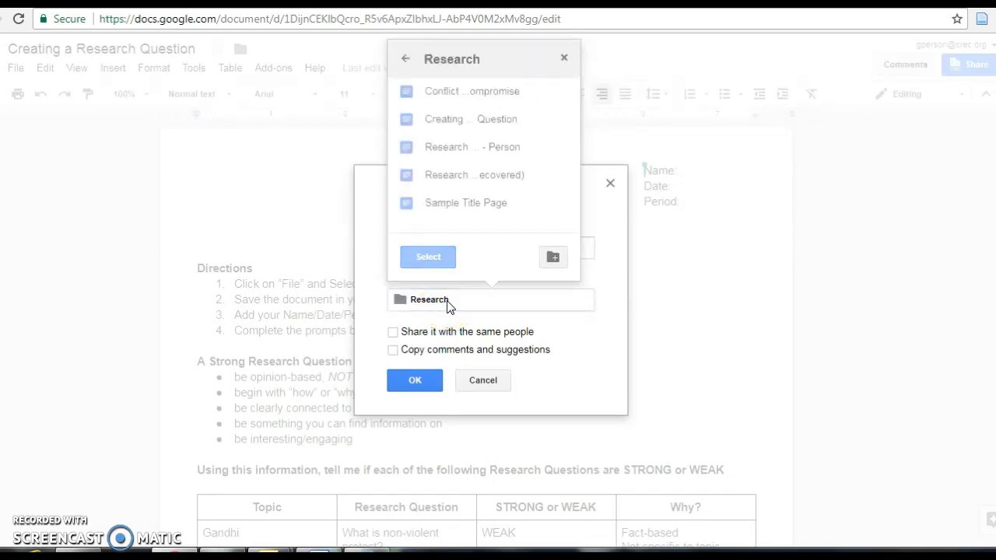
{"action": "left_click", "coordinate": [405, 58]}
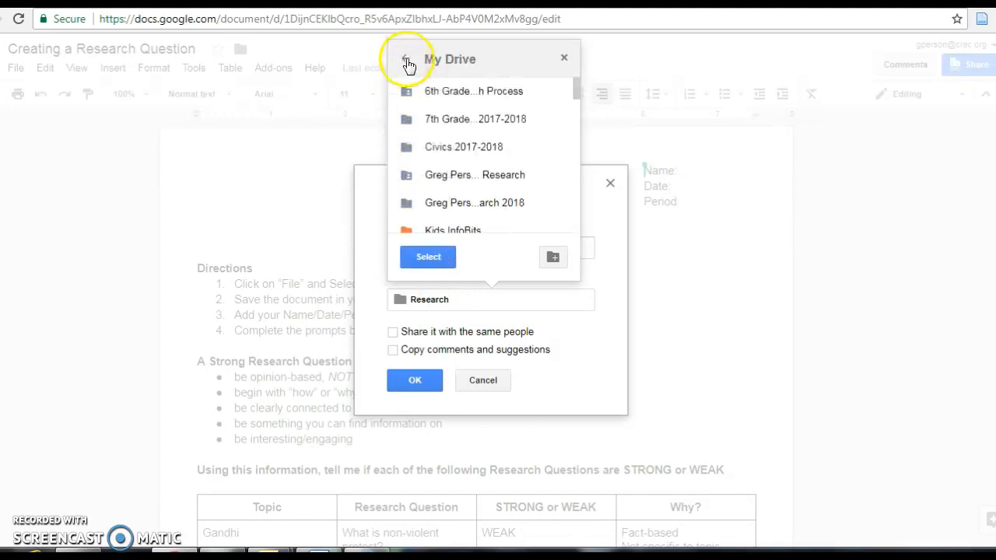
{"action": "mouse_move", "coordinate": [474, 203]}
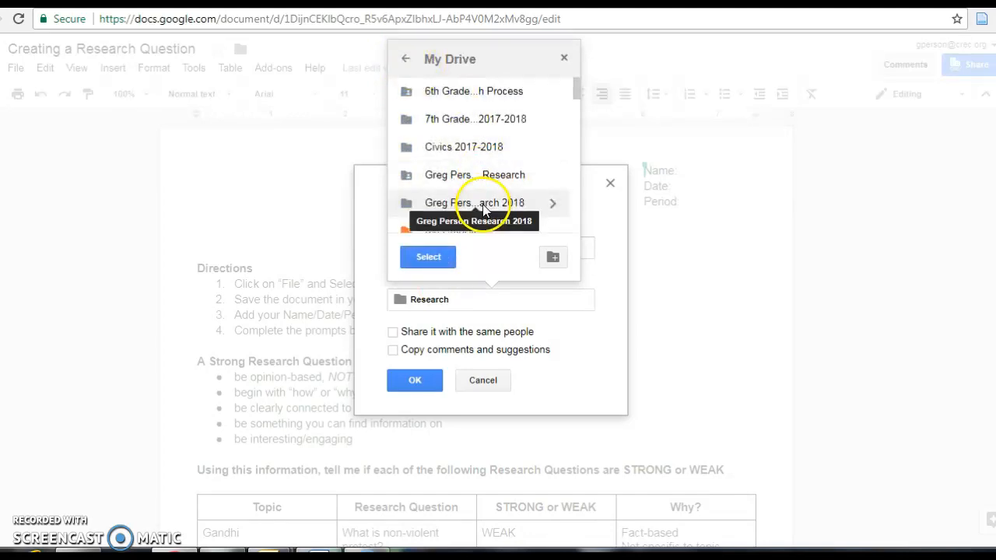
{"action": "left_click", "coordinate": [473, 203]}
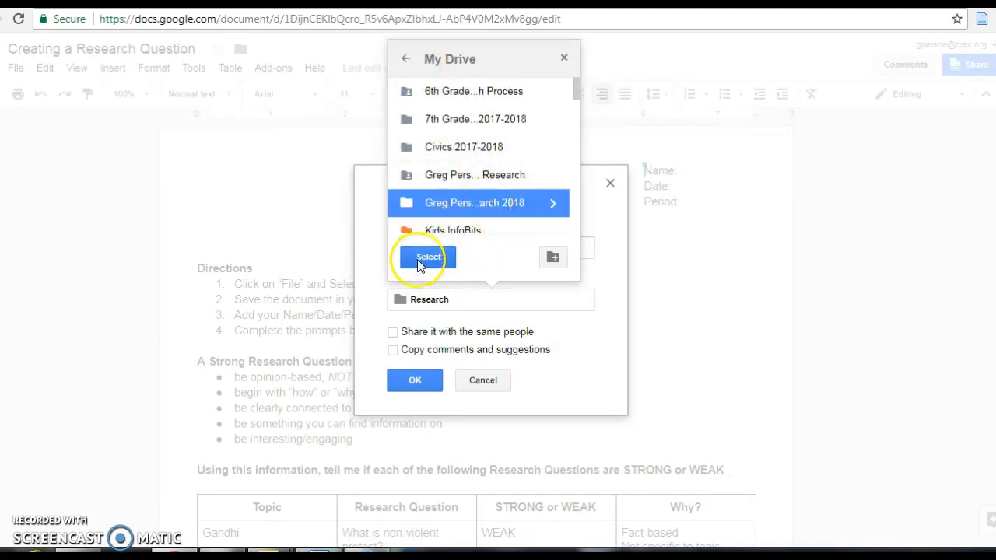
{"action": "left_click", "coordinate": [428, 257]}
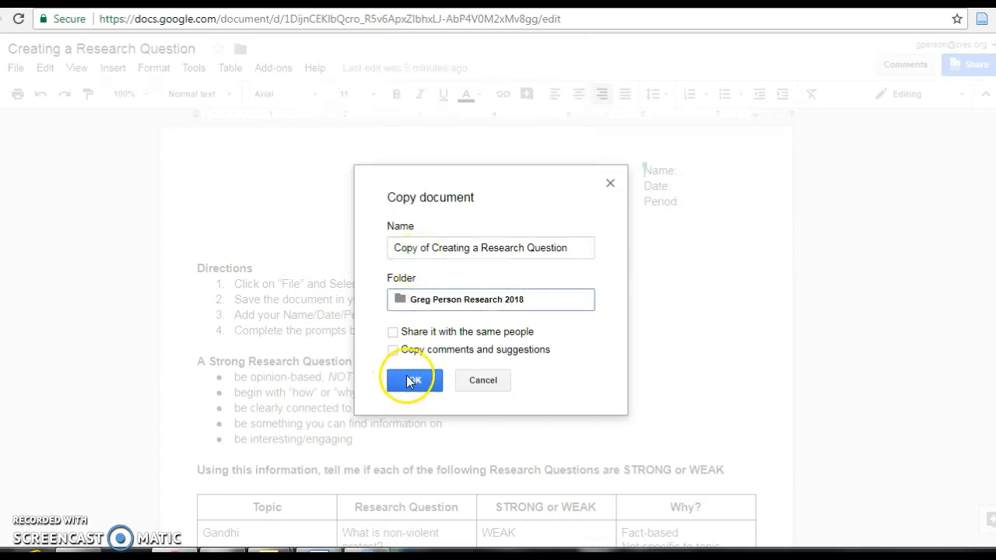
{"action": "left_click", "coordinate": [413, 380]}
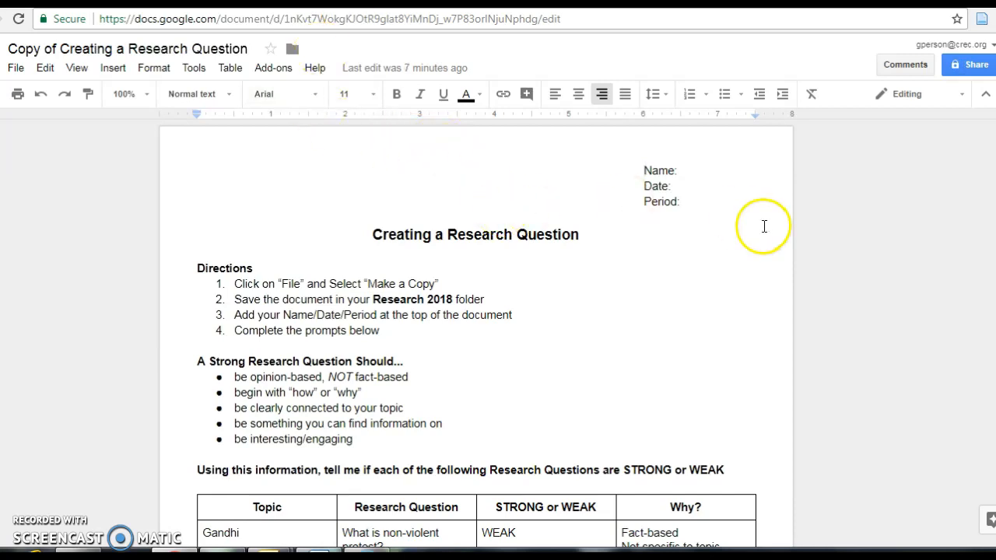
- Fill the header with name 'Greg Person', date 1/8/2018 and period 2
{"action": "left_click", "coordinate": [719, 171]}
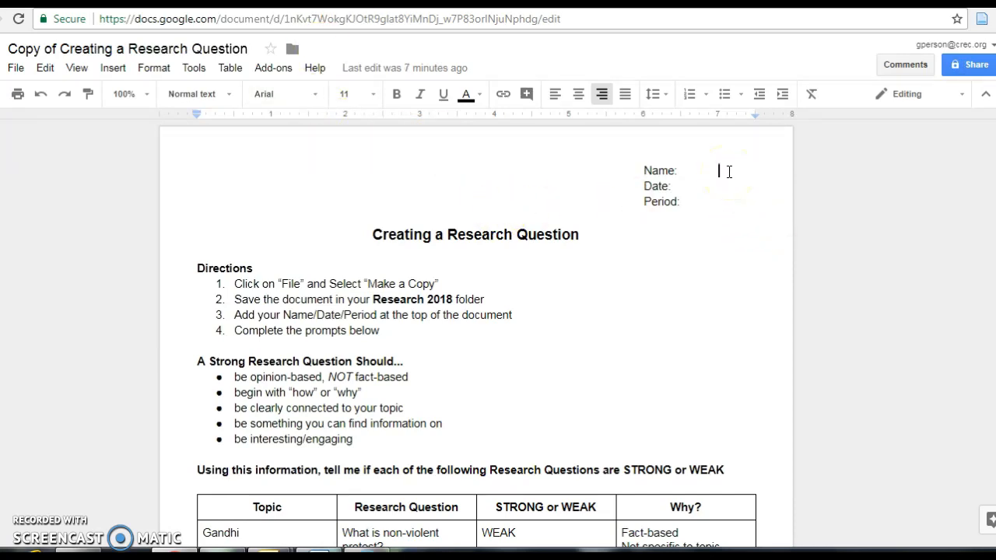
{"action": "type", "text": "Greg"}
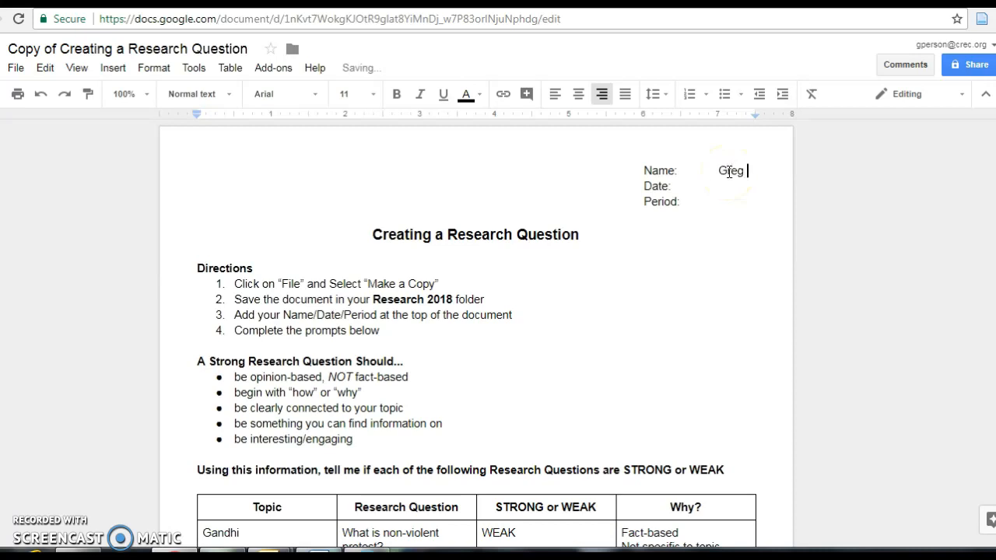
{"action": "type", "text": "Person"}
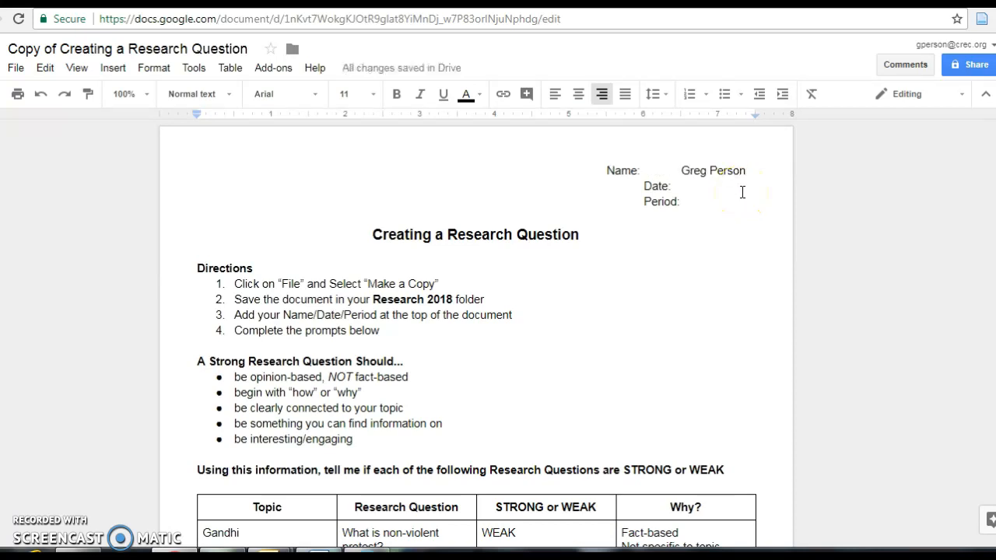
{"action": "type", "text": "1/"}
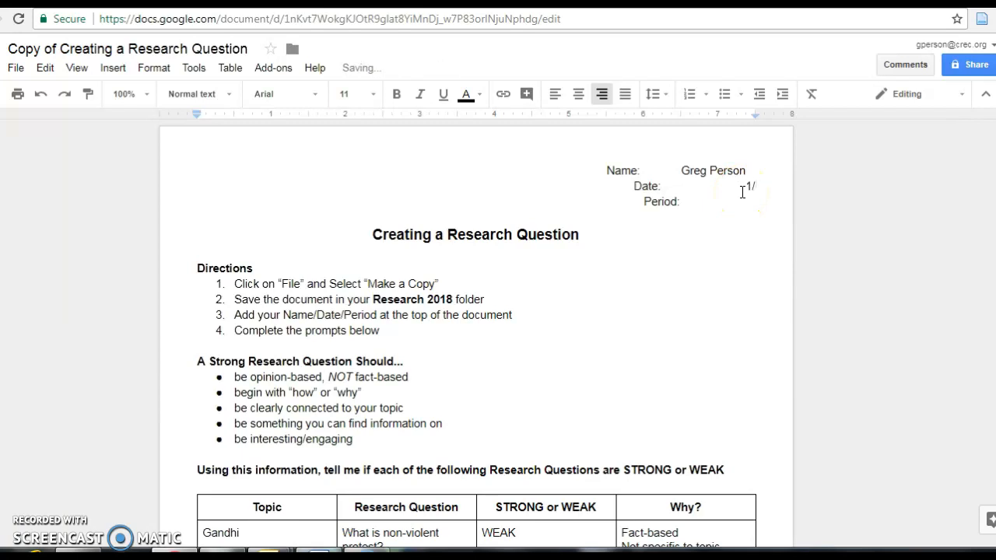
{"action": "type", "text": "1/8/2018"}
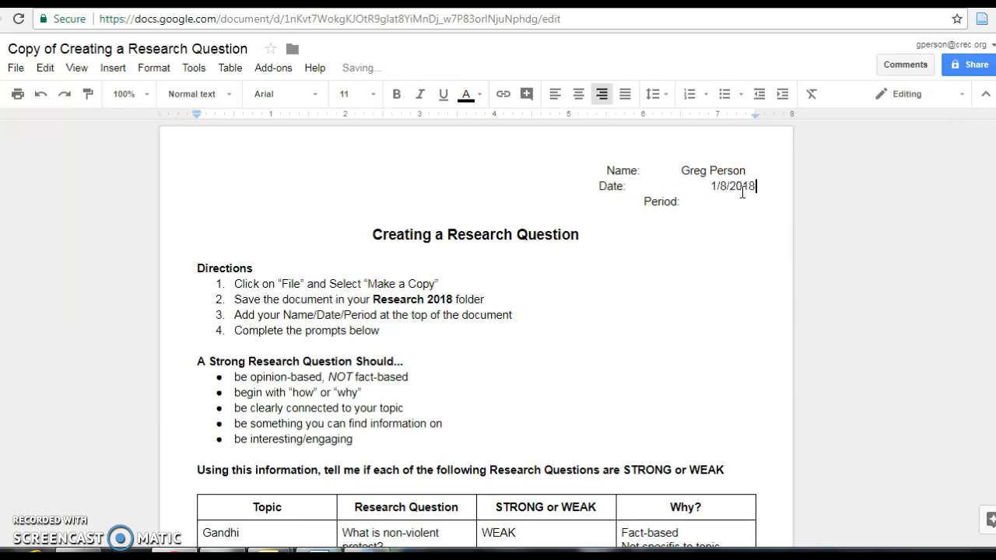
{"action": "left_click", "coordinate": [755, 201]}
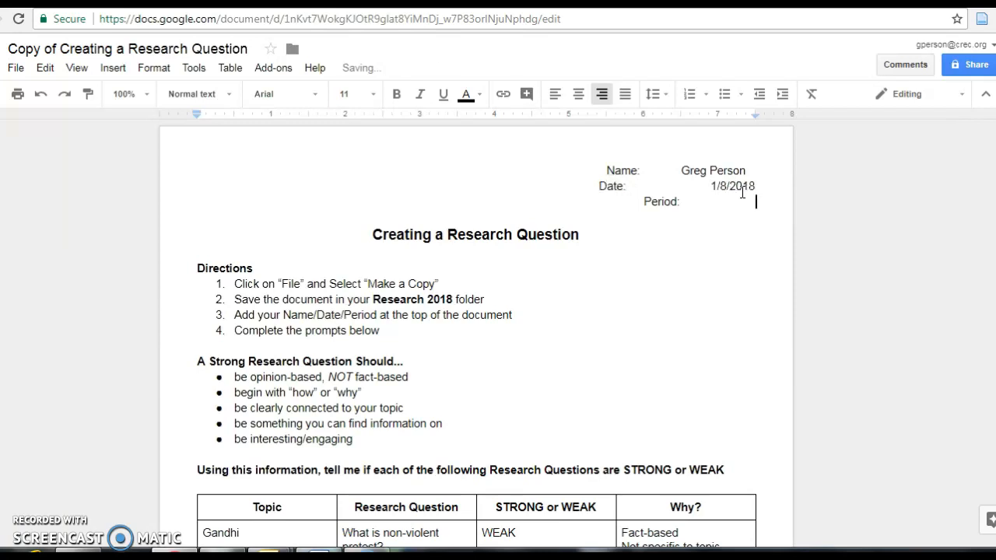
{"action": "type", "text": "2"}
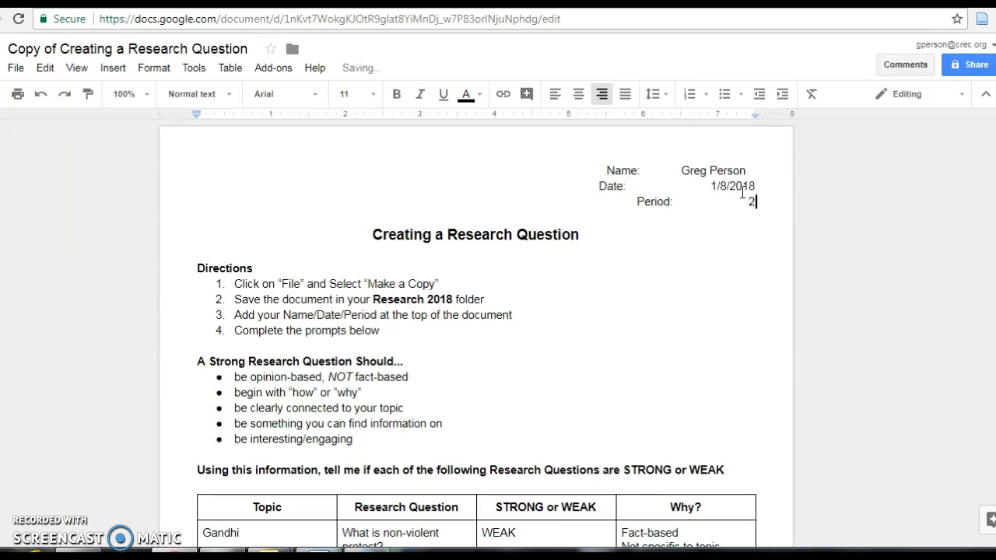
{"action": "scroll", "scroll_direction": "down", "scroll_amount": 3}
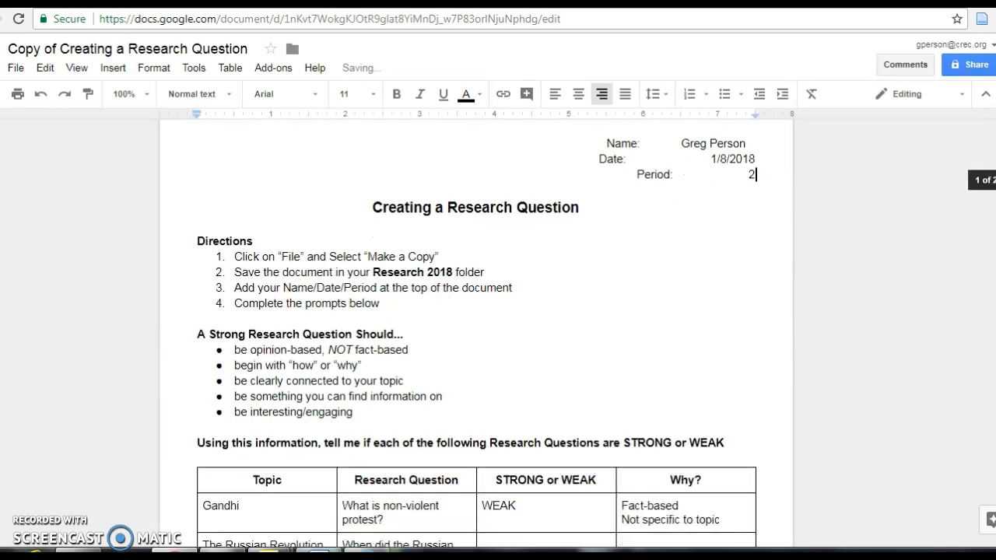
{"action": "scroll", "scroll_direction": "down", "scroll_amount": 3}
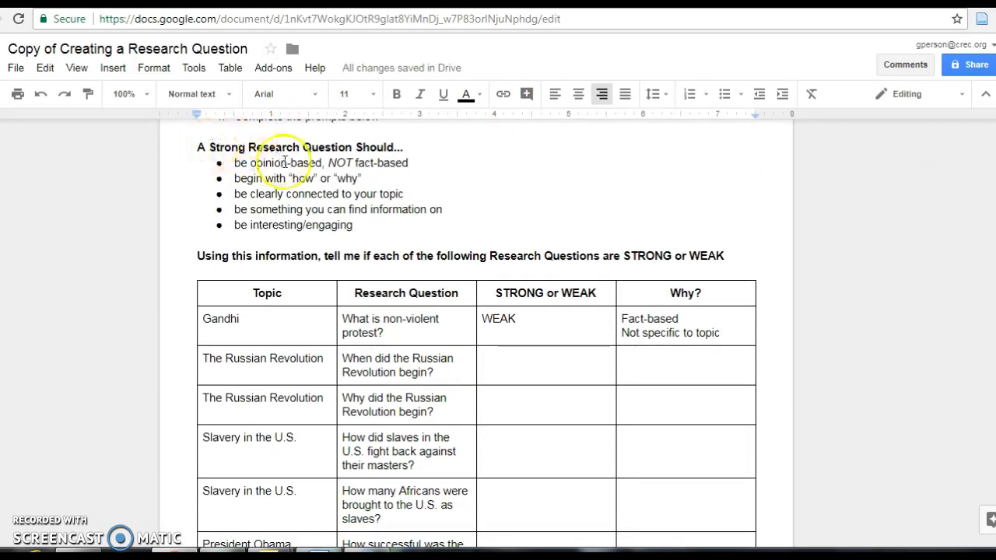
{"action": "mouse_move", "coordinate": [536, 144]}
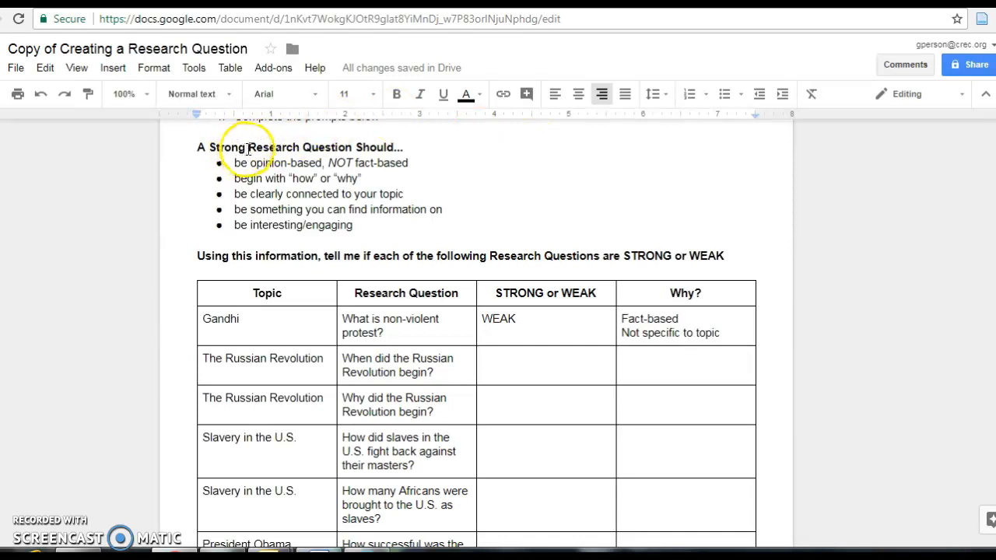
{"action": "mouse_move", "coordinate": [306, 163]}
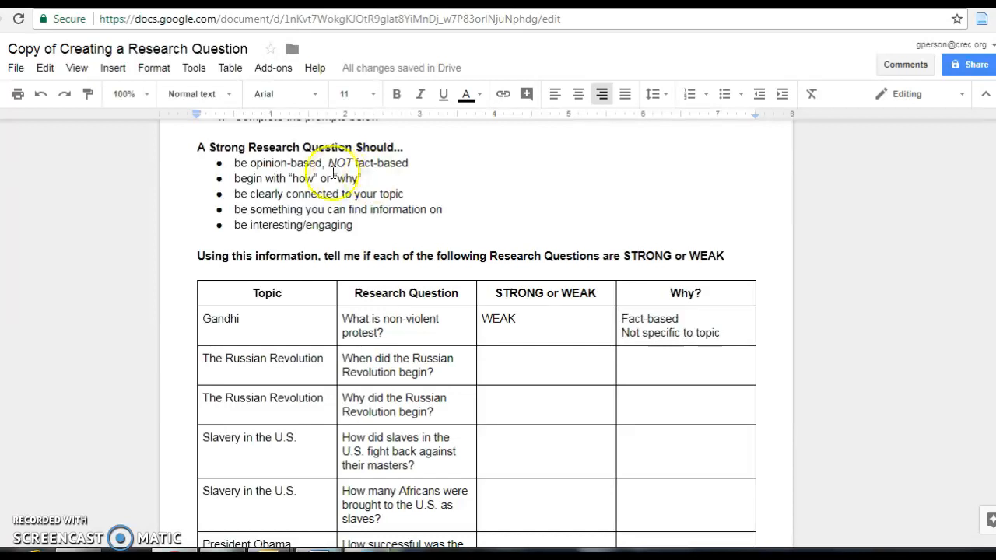
{"action": "mouse_move", "coordinate": [401, 201]}
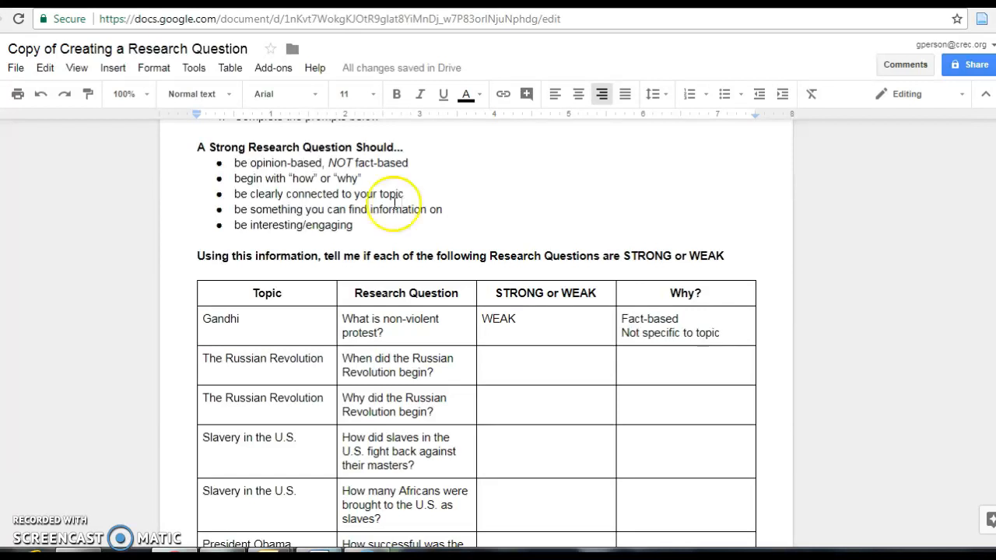
{"action": "mouse_move", "coordinate": [408, 219]}
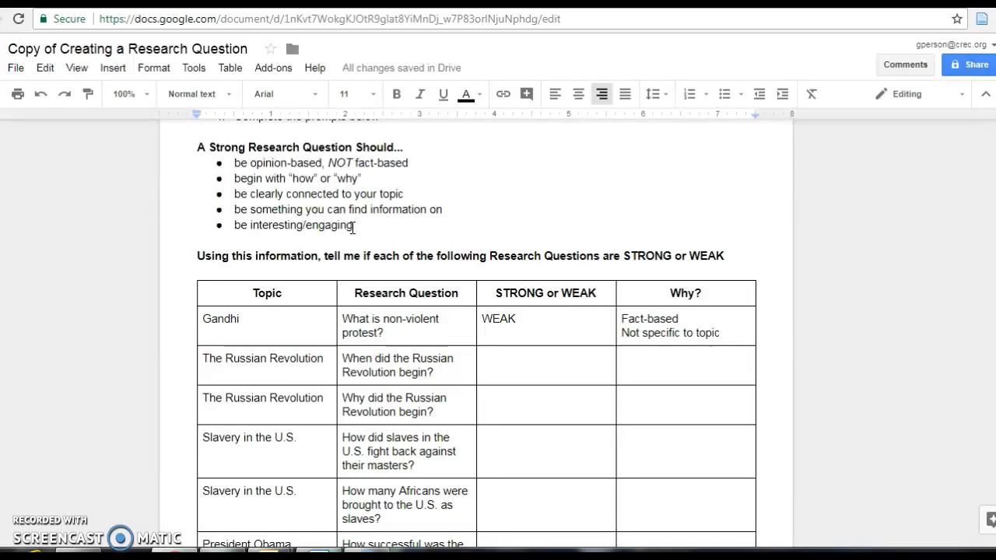
{"action": "mouse_move", "coordinate": [344, 261]}
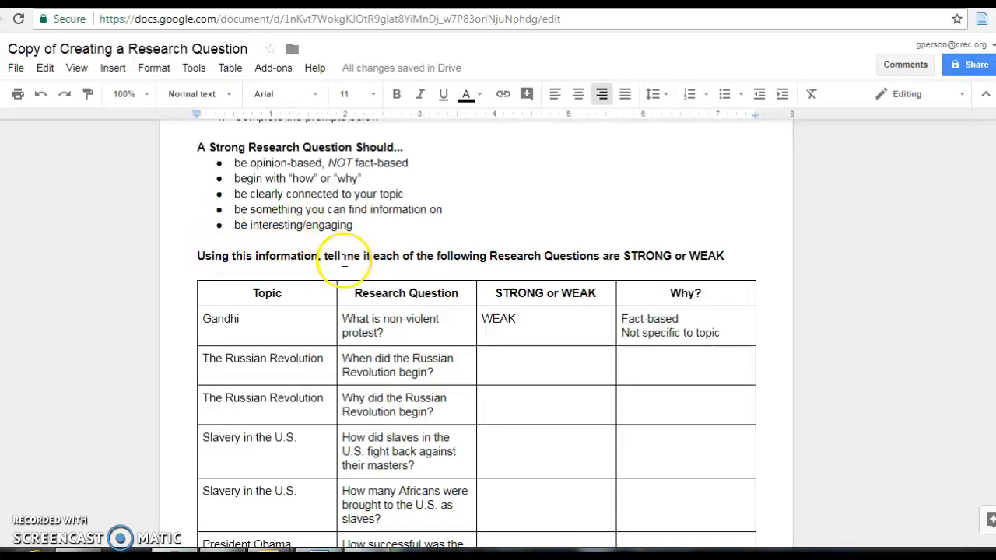
{"action": "mouse_move", "coordinate": [559, 251]}
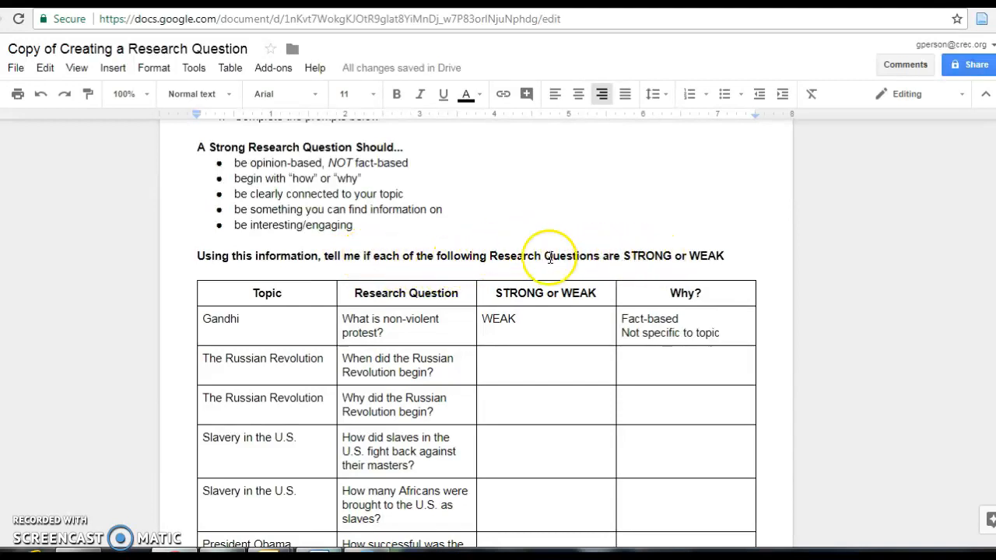
{"action": "scroll", "scroll_direction": "up", "scroll_amount": 3}
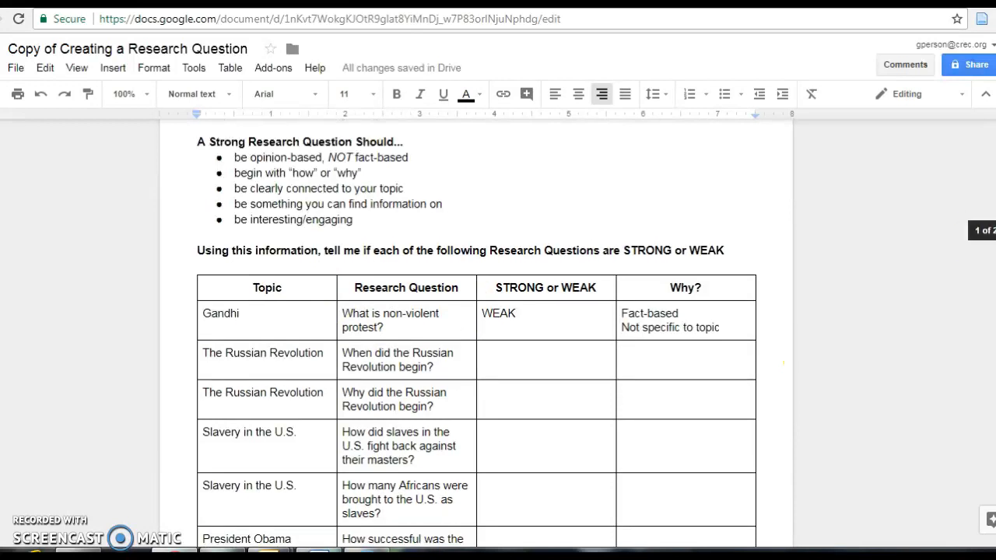
{"action": "scroll", "scroll_direction": "down", "scroll_amount": 3}
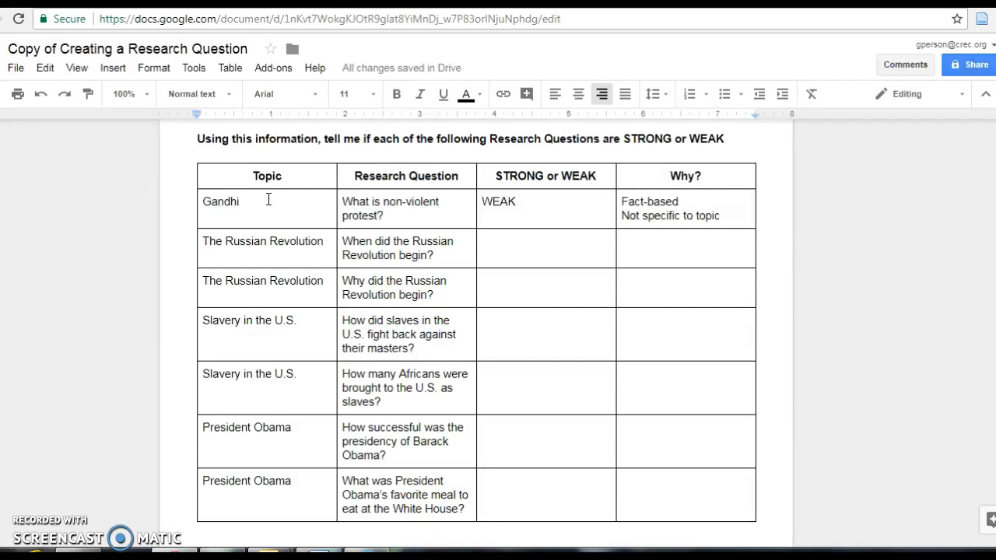
{"action": "mouse_move", "coordinate": [422, 189]}
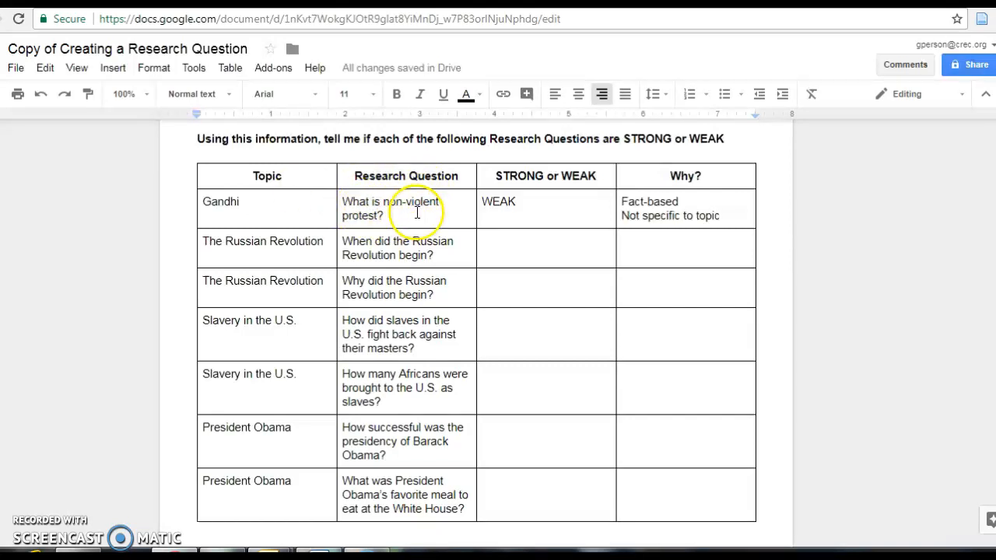
{"action": "mouse_move", "coordinate": [603, 169]}
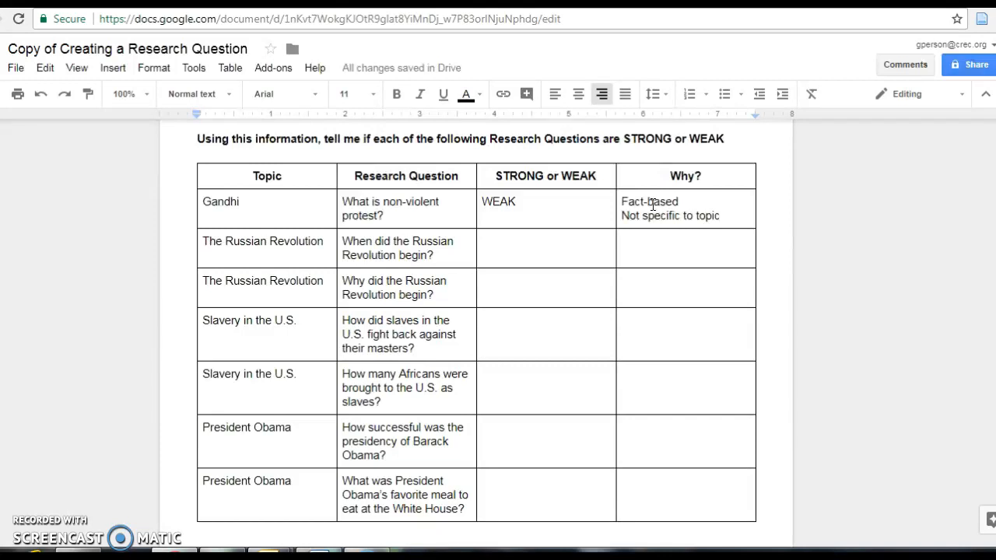
{"action": "mouse_move", "coordinate": [653, 214]}
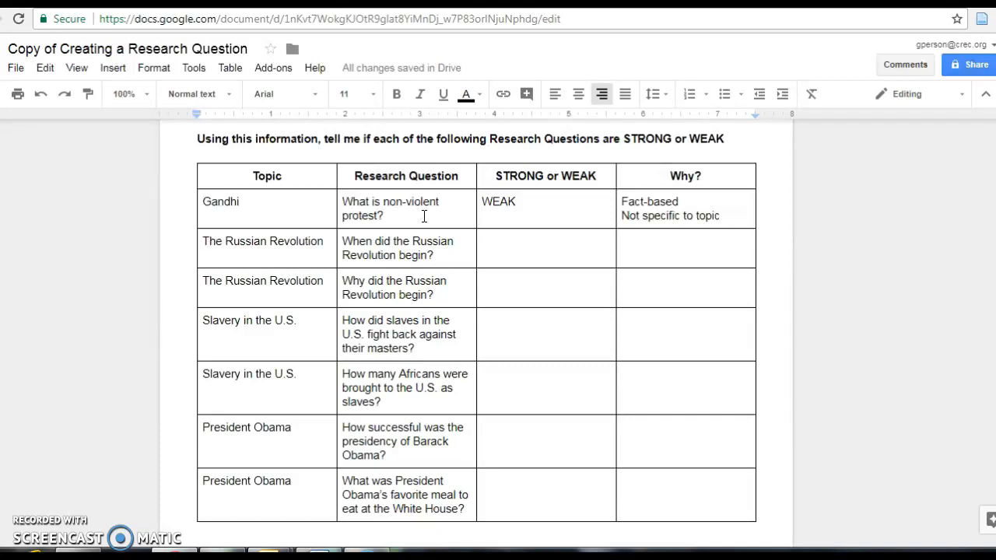
{"action": "mouse_move", "coordinate": [261, 249]}
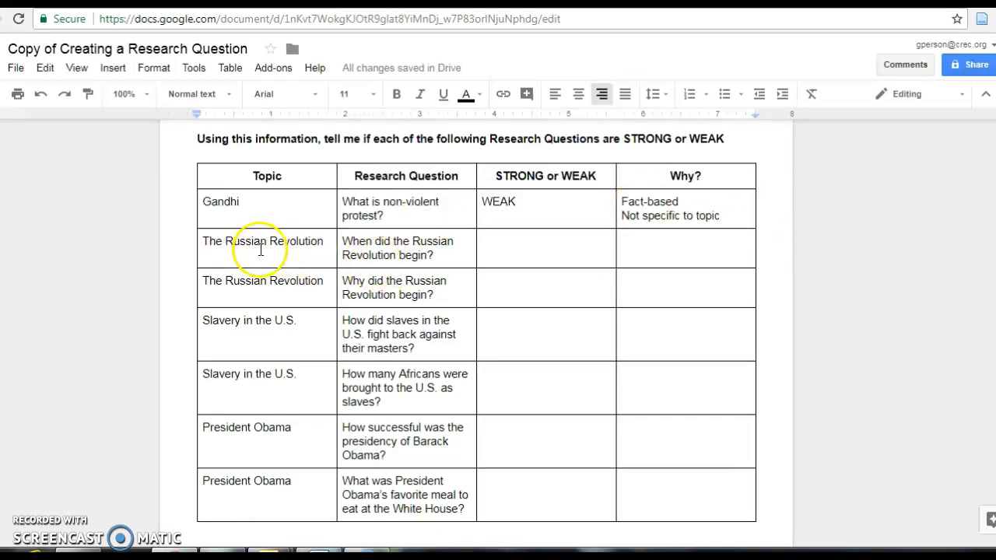
{"action": "mouse_move", "coordinate": [385, 299]}
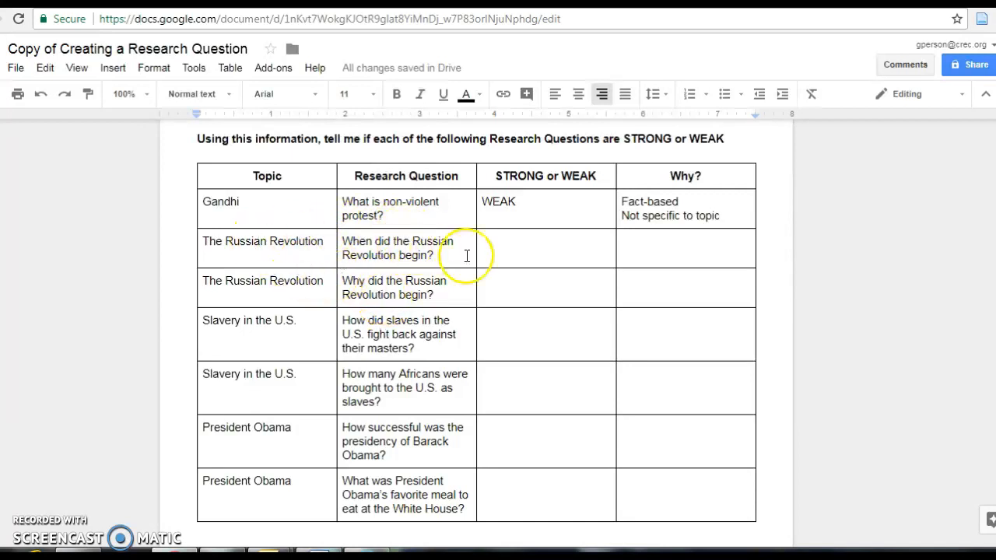
{"action": "mouse_move", "coordinate": [533, 254]}
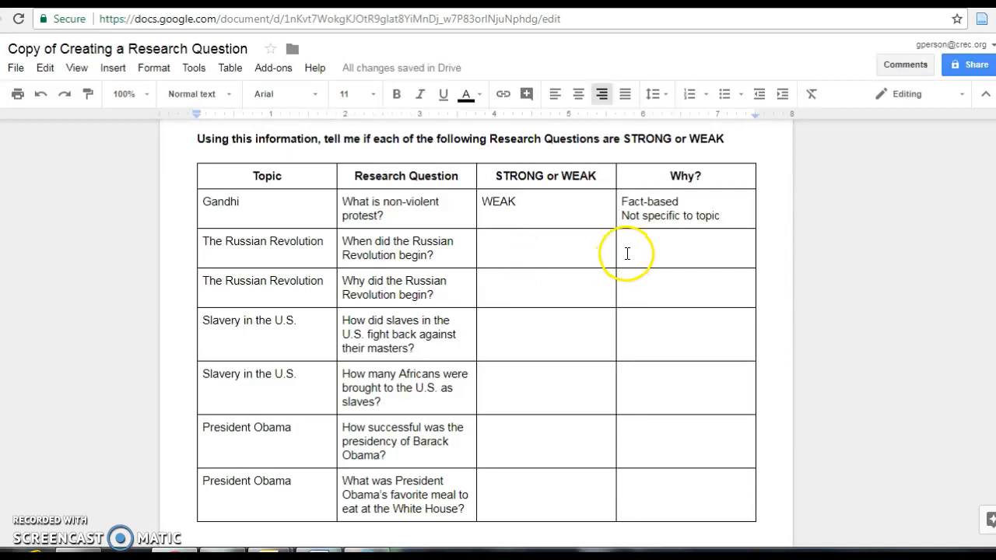
{"action": "scroll", "scroll_direction": "down", "scroll_amount": 3}
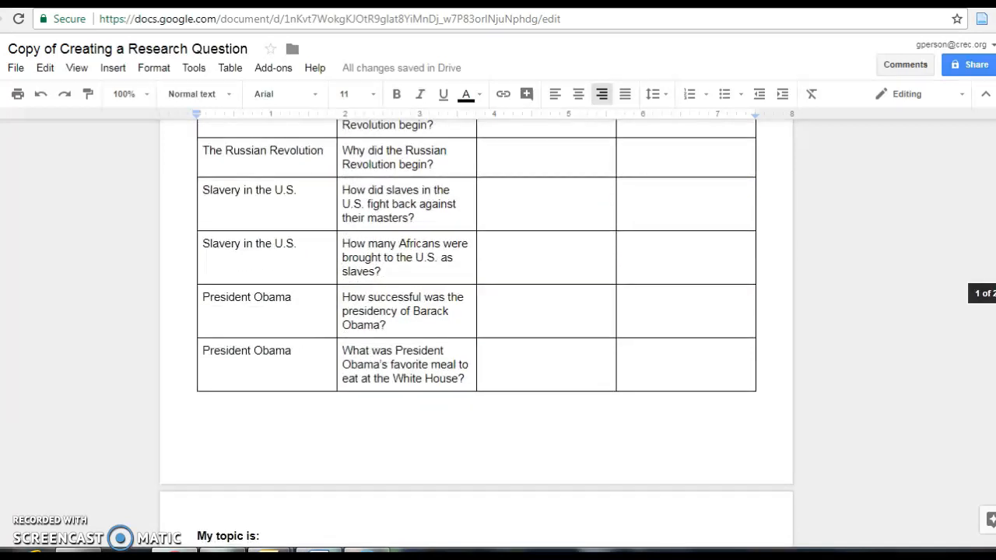
{"action": "scroll", "scroll_direction": "down", "scroll_amount": 3}
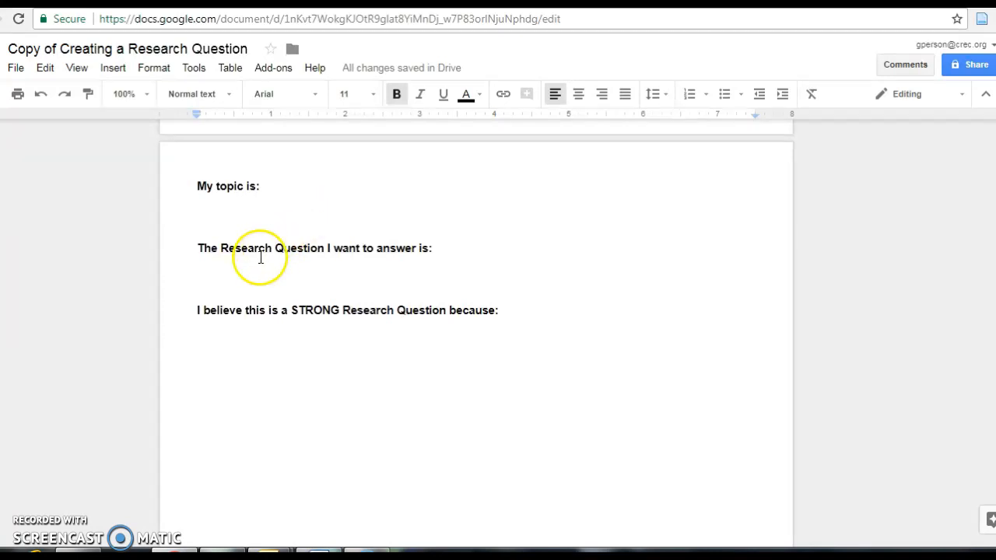
{"action": "mouse_move", "coordinate": [268, 274]}
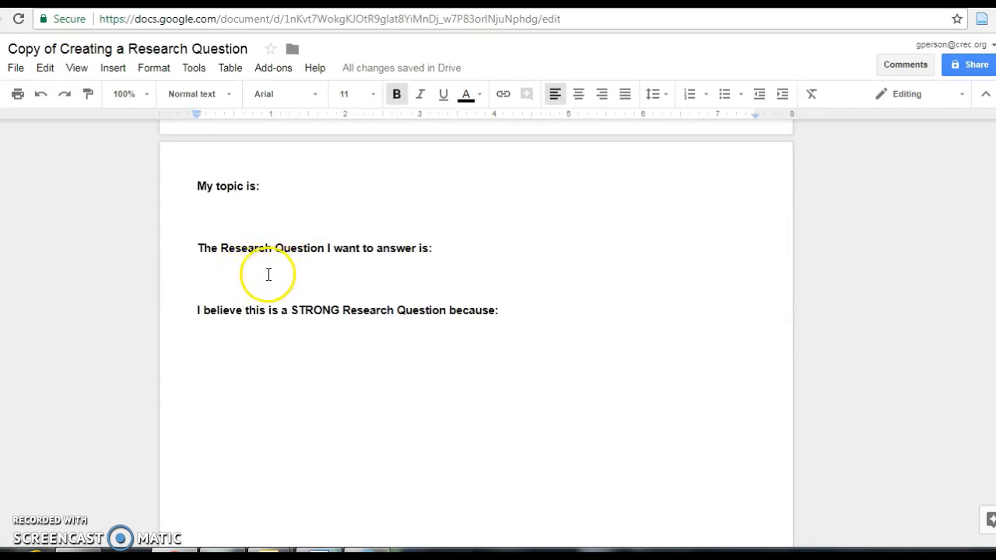
{"action": "mouse_move", "coordinate": [221, 344]}
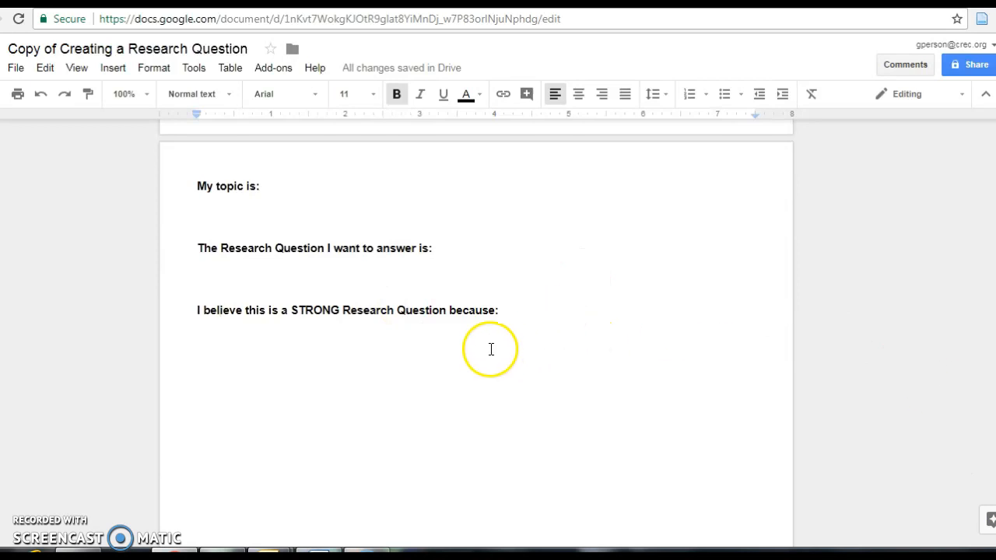
{"action": "scroll", "scroll_direction": "down", "scroll_amount": 3}
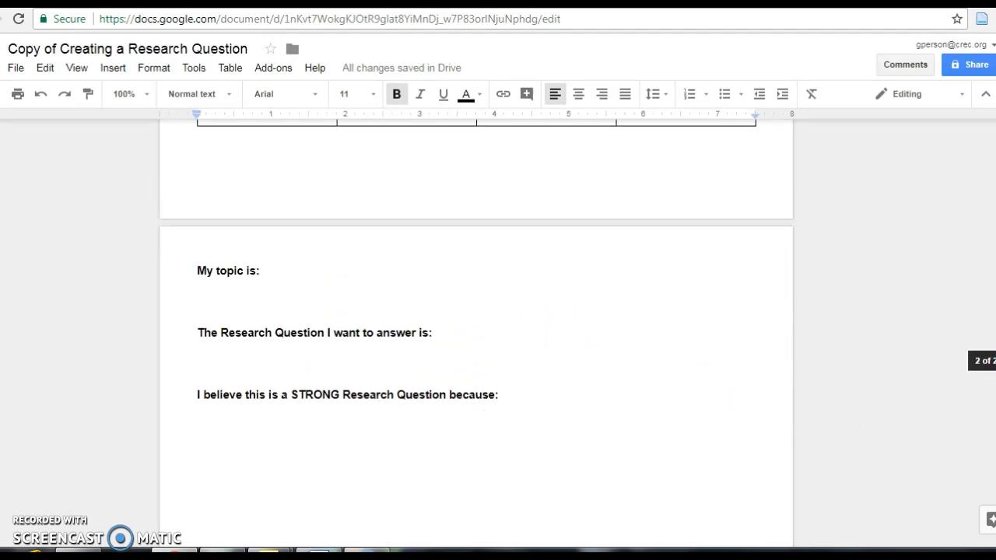
{"action": "scroll", "scroll_direction": "up", "scroll_amount": 3}
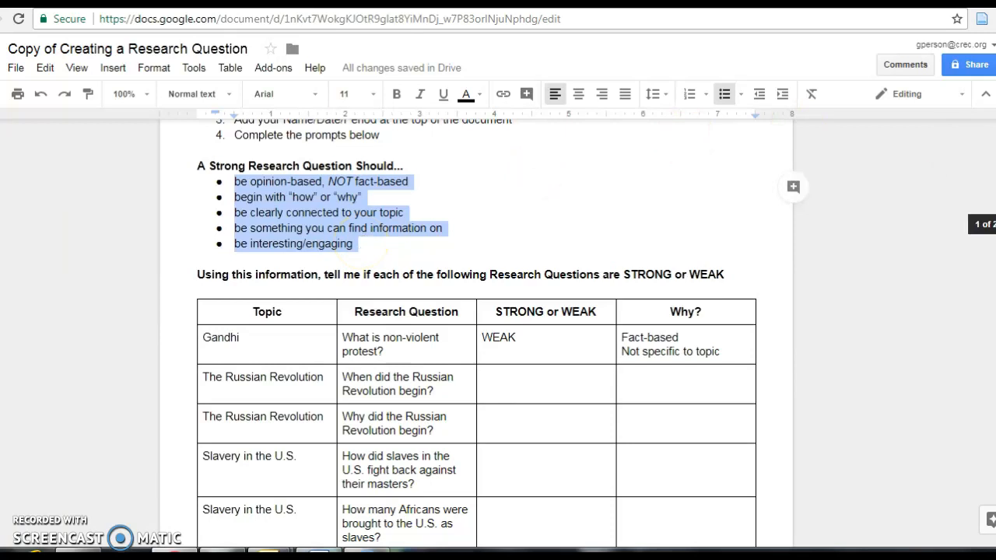
{"action": "scroll", "scroll_direction": "down", "scroll_amount": 3}
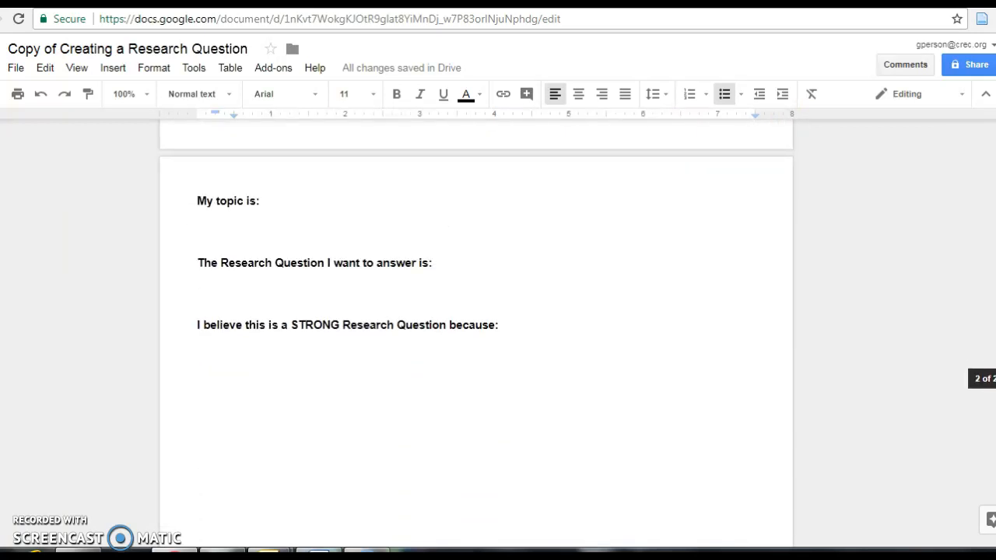